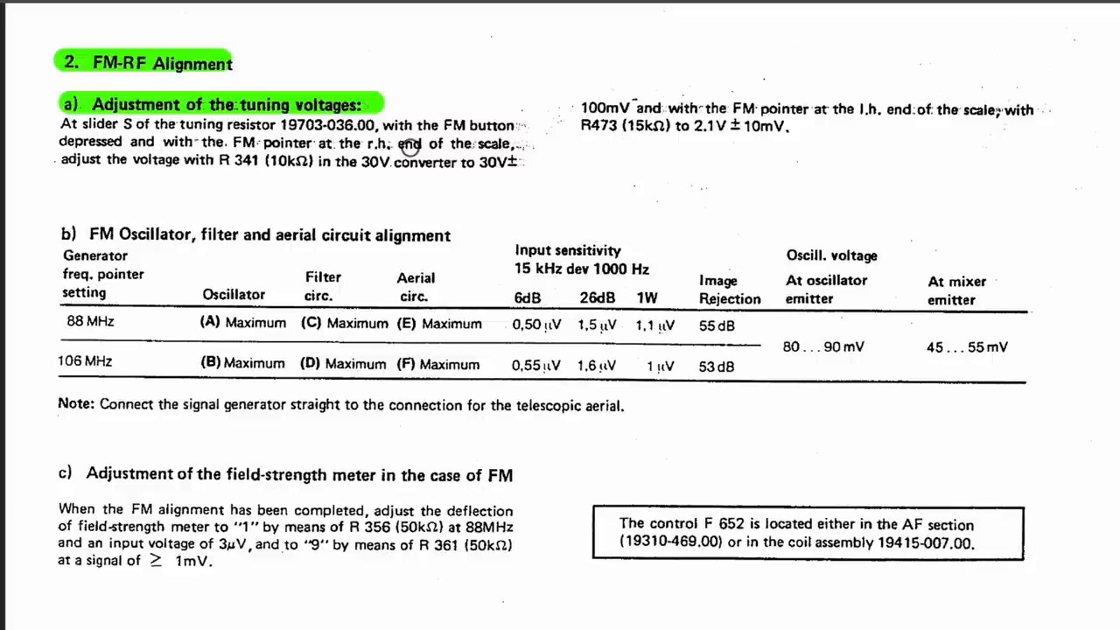
{"action": "mouse_move", "coordinate": [130, 131]}
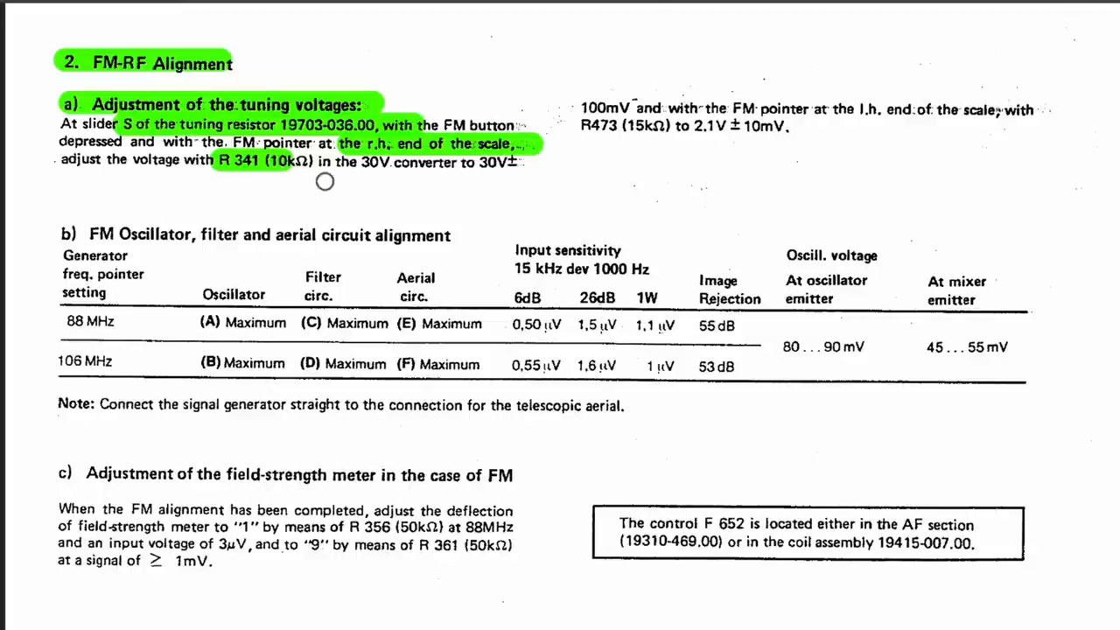
{"action": "mouse_move", "coordinate": [546, 179]}
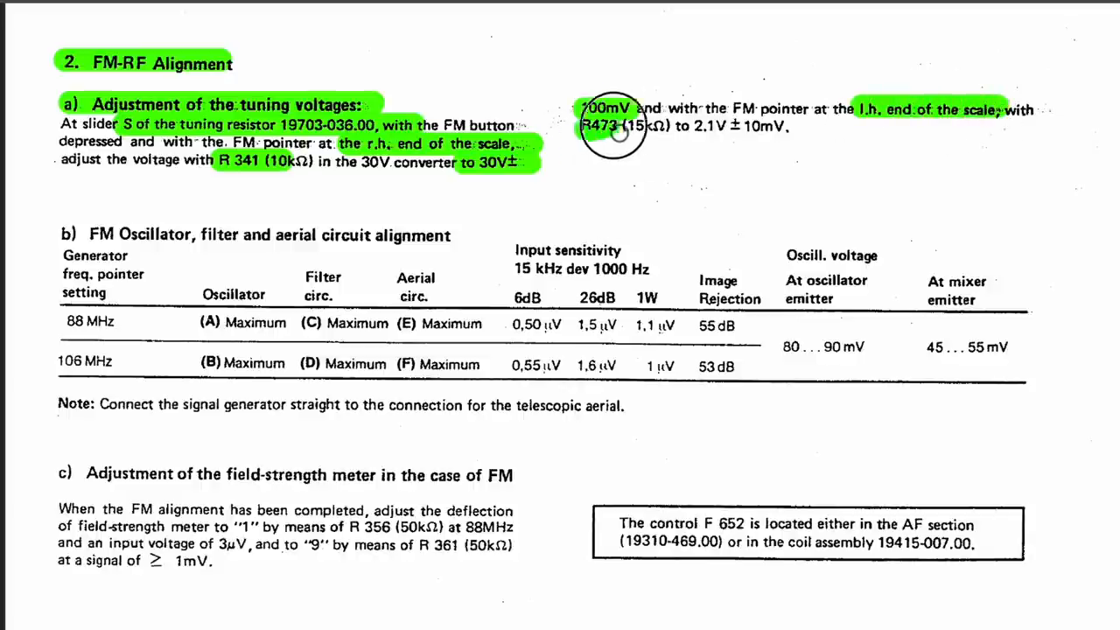
{"action": "mouse_move", "coordinate": [686, 156]}
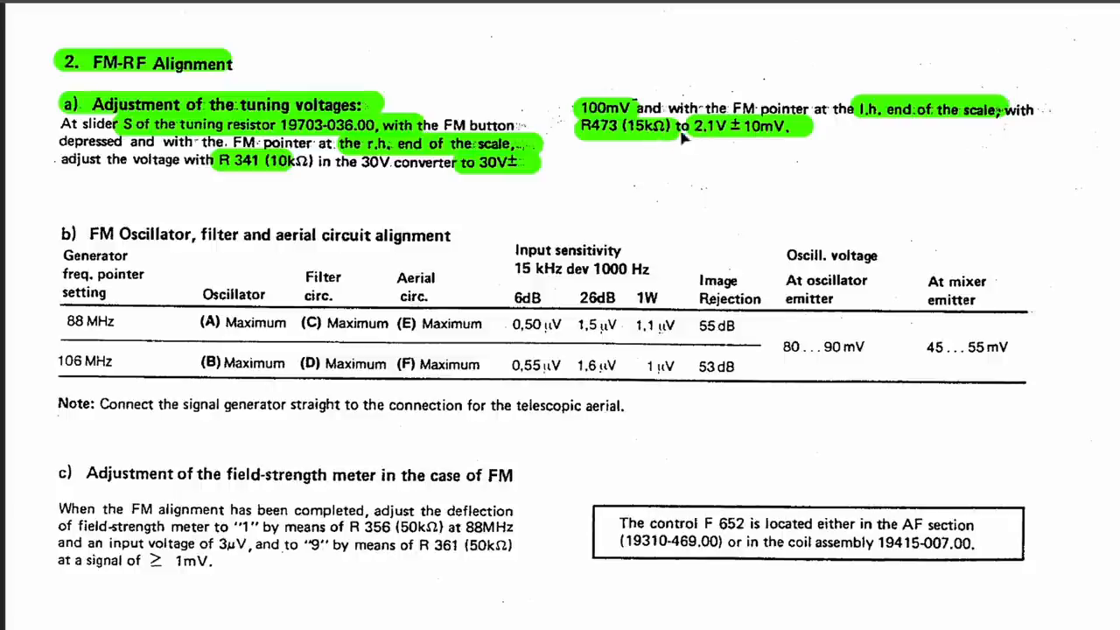
{"action": "mouse_move", "coordinate": [773, 142]}
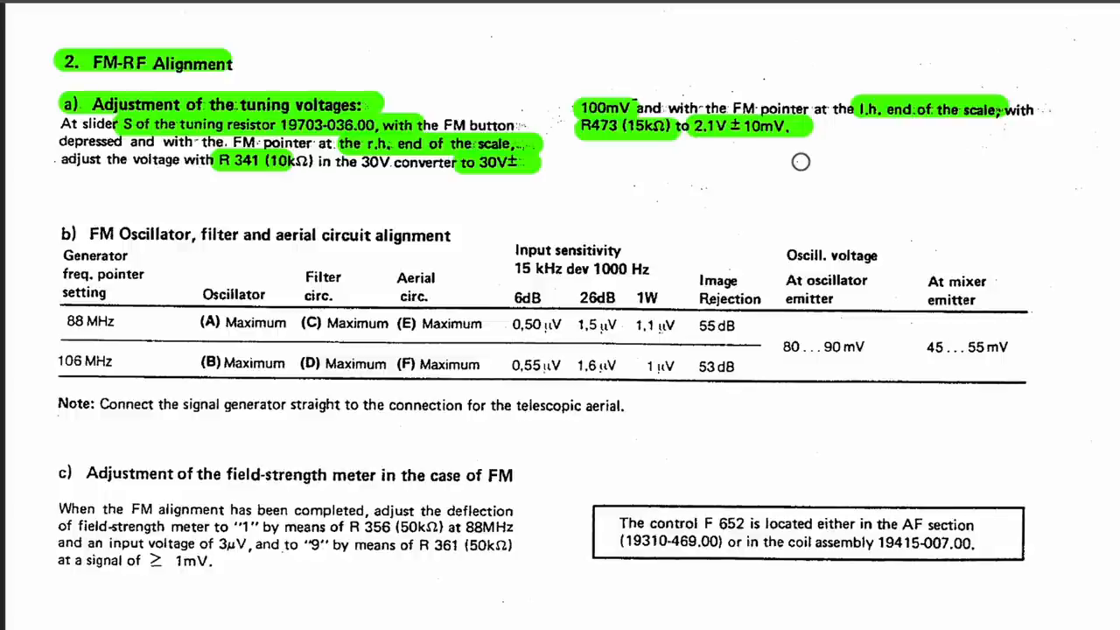
{"action": "mouse_move", "coordinate": [768, 161]}
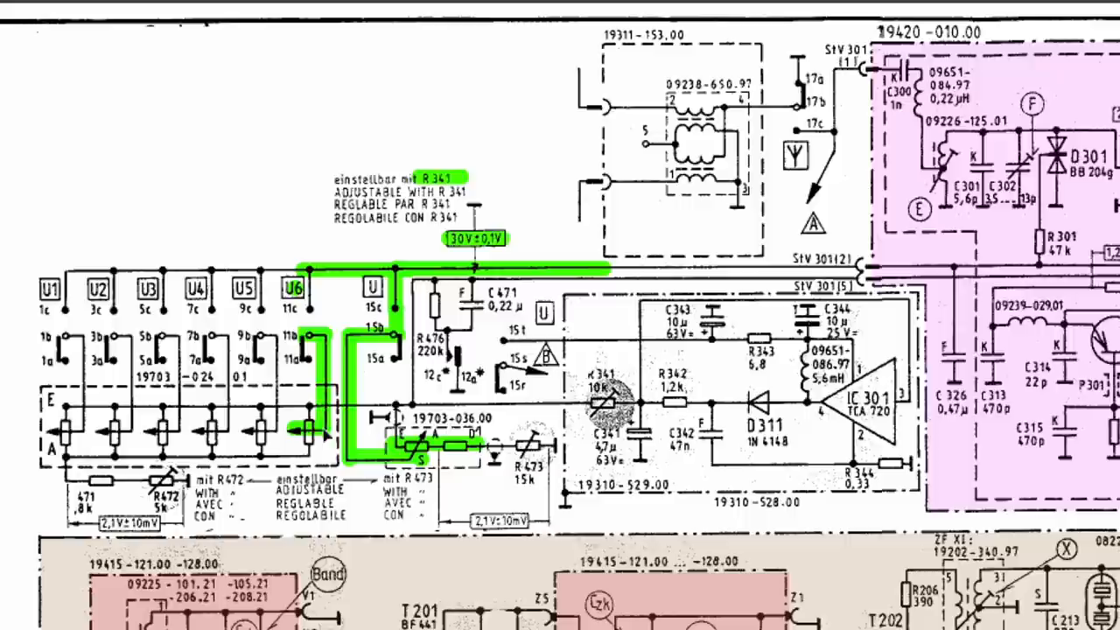
{"action": "mouse_move", "coordinate": [389, 266]}
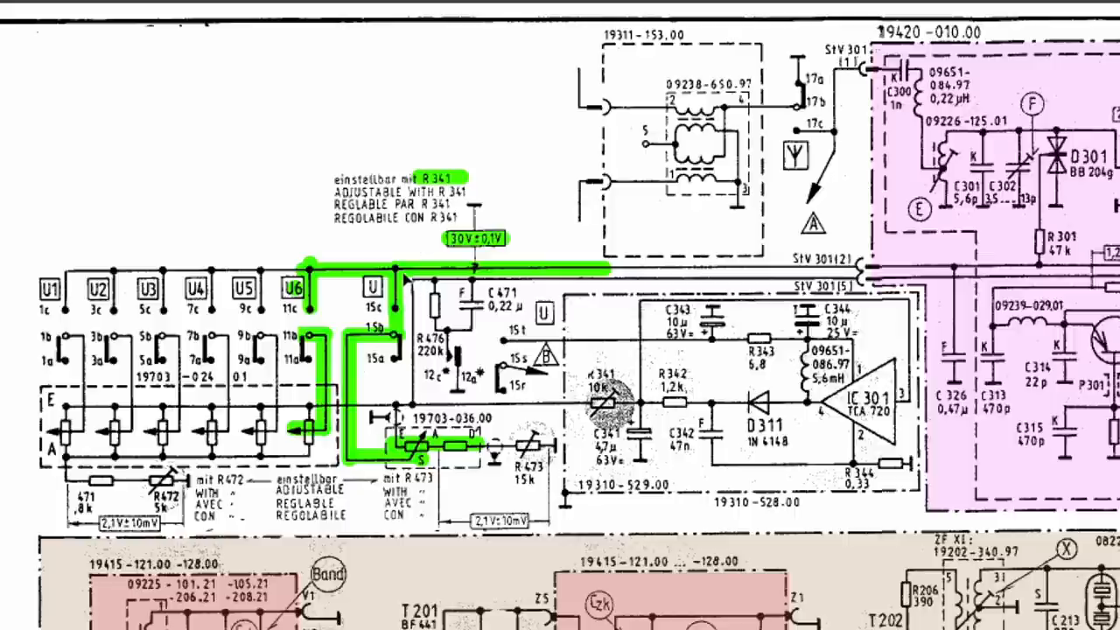
- Continue the green tuning-voltage line along the rail through R301 and R306 to varactors D301 and D302
{"action": "left_click", "coordinate": [612, 276]}
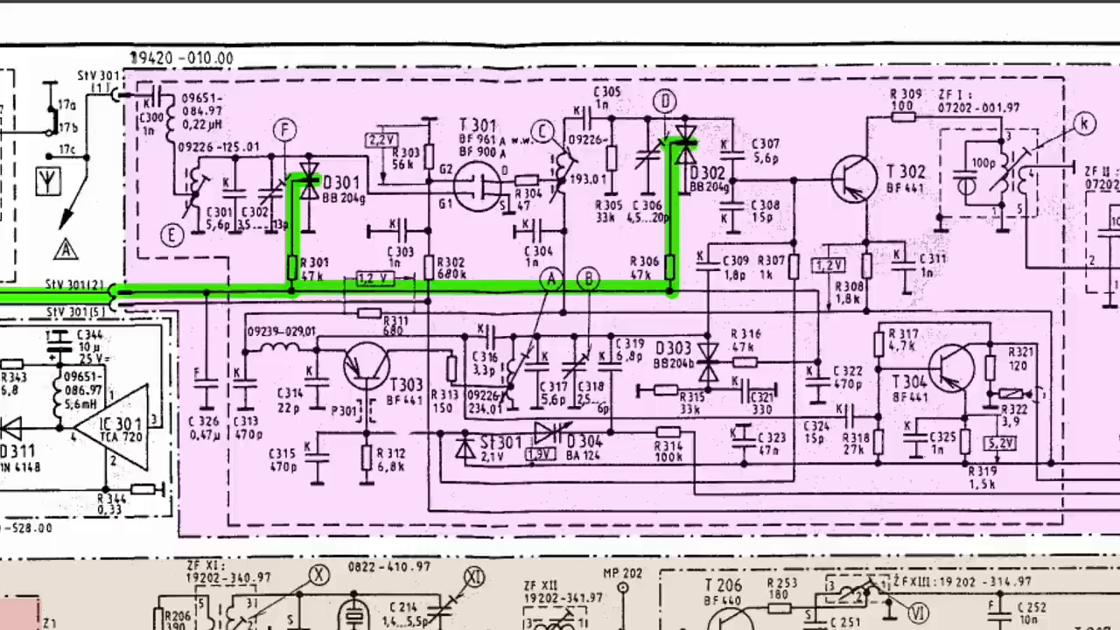
- Branch the green trace from D302 down through R316 to D303 and mark transistor T302
{"action": "left_click", "coordinate": [848, 179]}
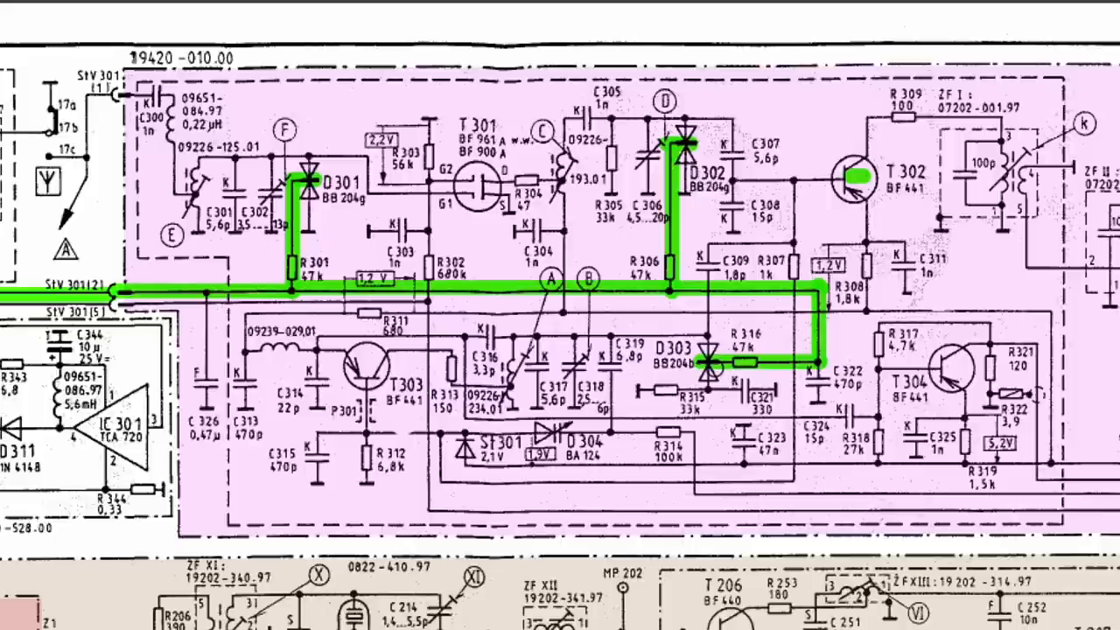
{"action": "left_click", "coordinate": [700, 359]}
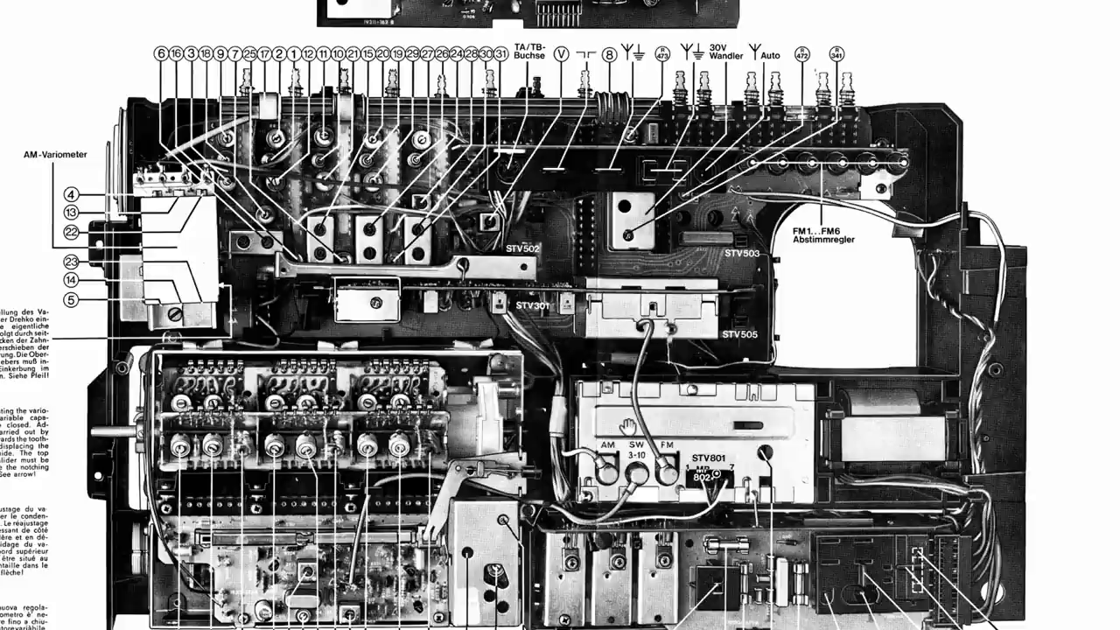
{"action": "mouse_move", "coordinate": [746, 266]}
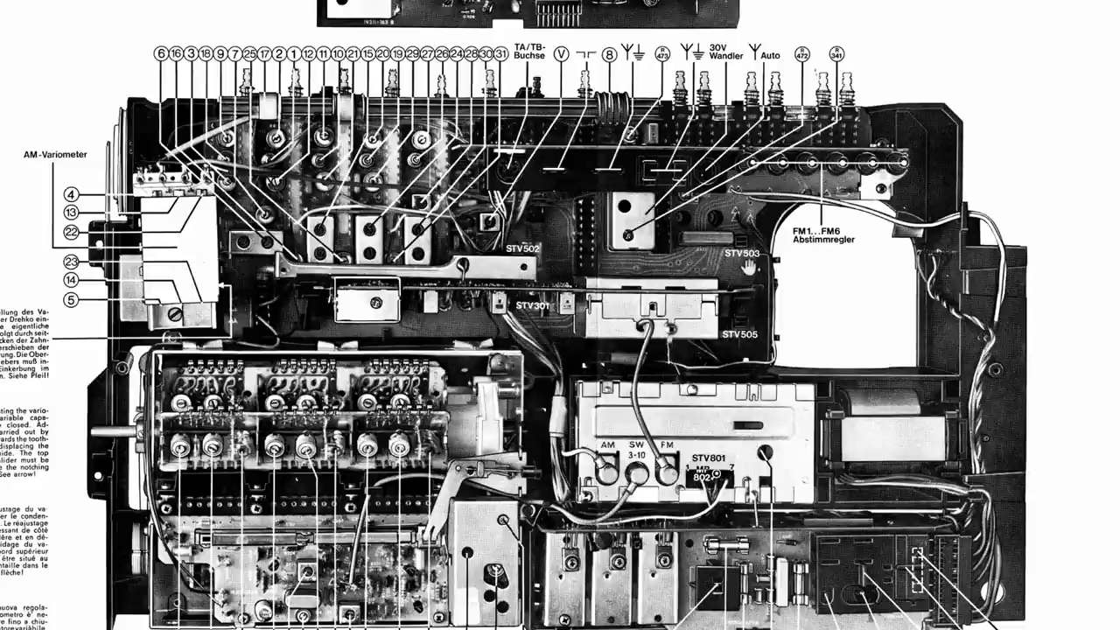
- Zoom into the chassis photo's upper right showing the 473 and 341 trimmers by the FM1–FM6 controls
{"action": "scroll", "scroll_direction": "up", "scroll_amount": 3}
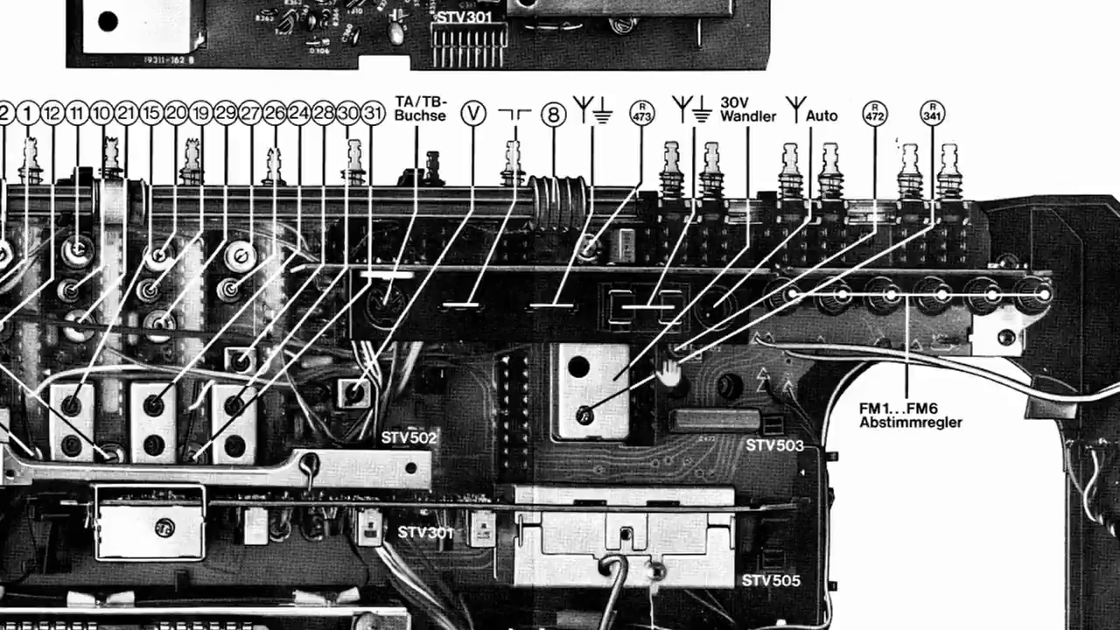
{"action": "mouse_move", "coordinate": [591, 420]}
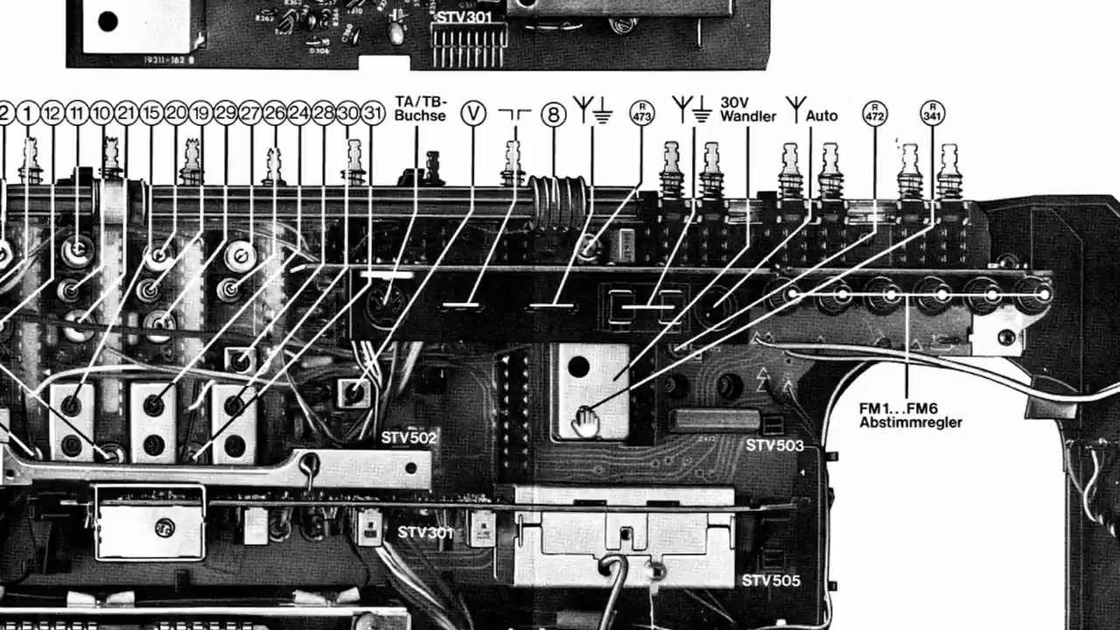
{"action": "mouse_move", "coordinate": [599, 248]}
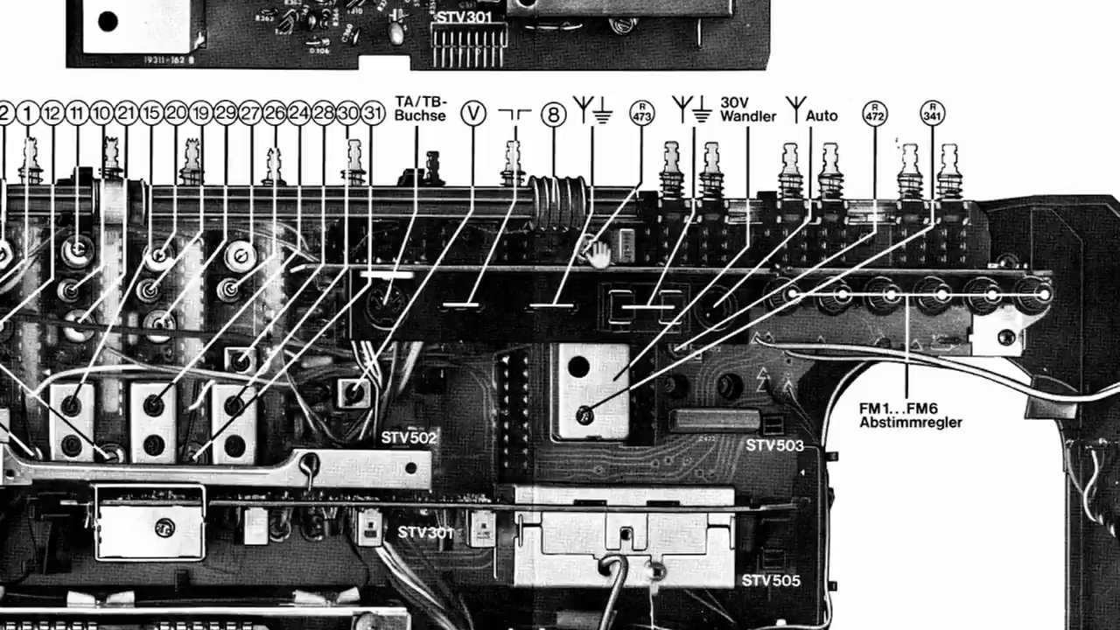